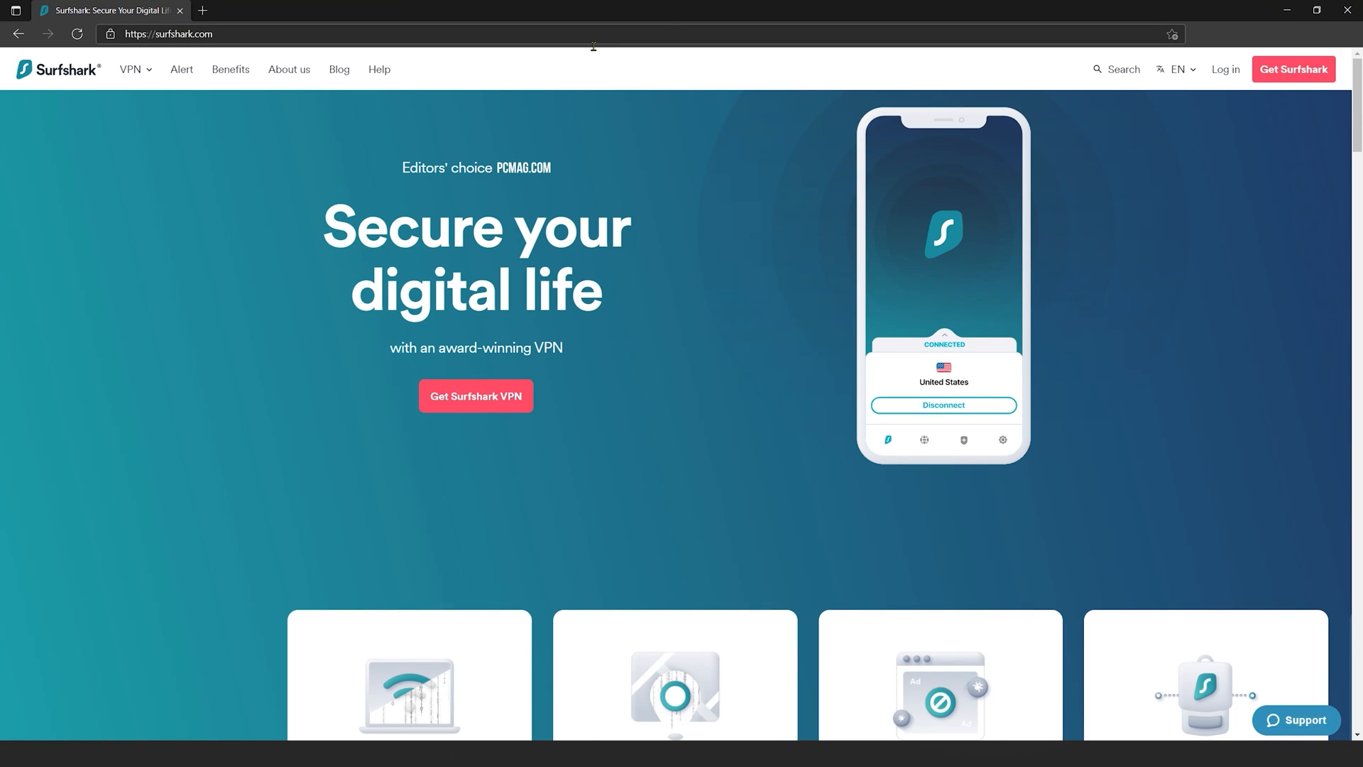
- Reach the account's VPN manual setup and show its server Locations list
click(1223, 70)
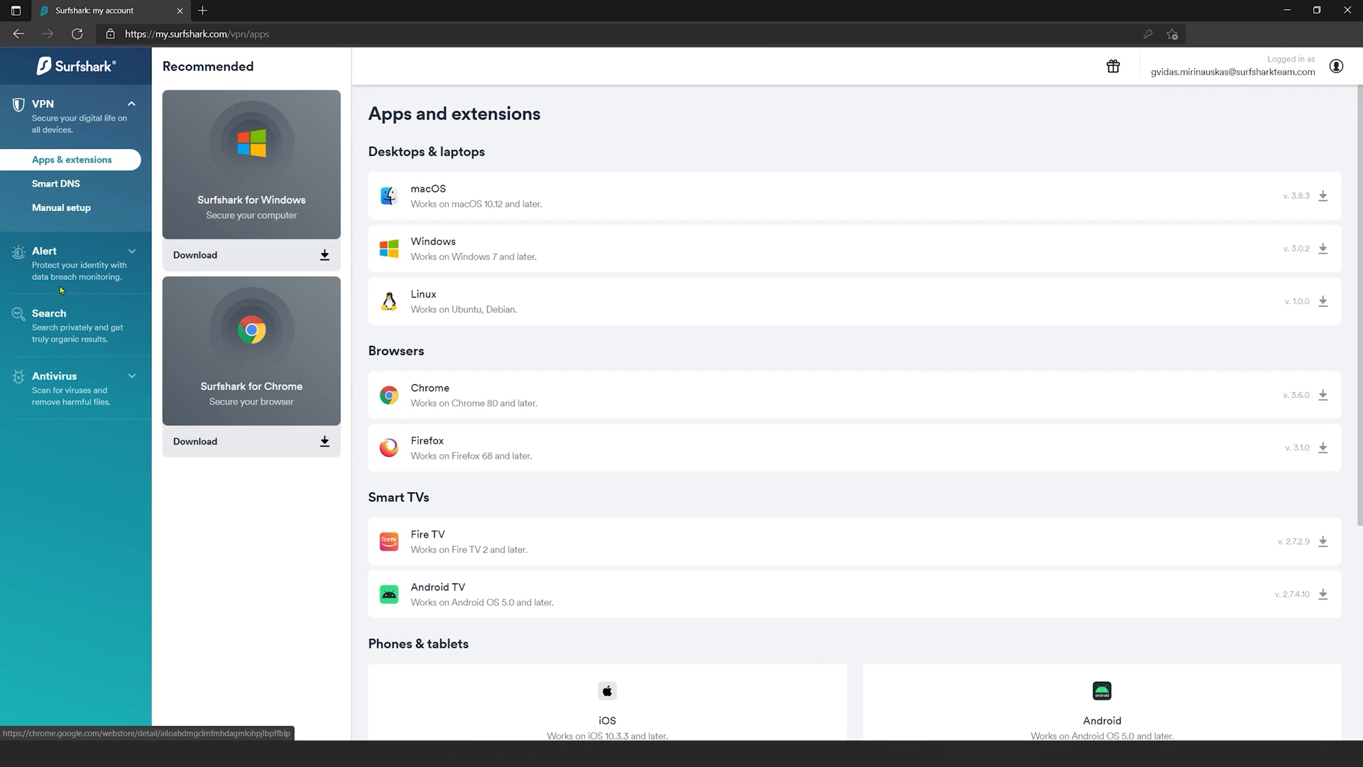
click(61, 207)
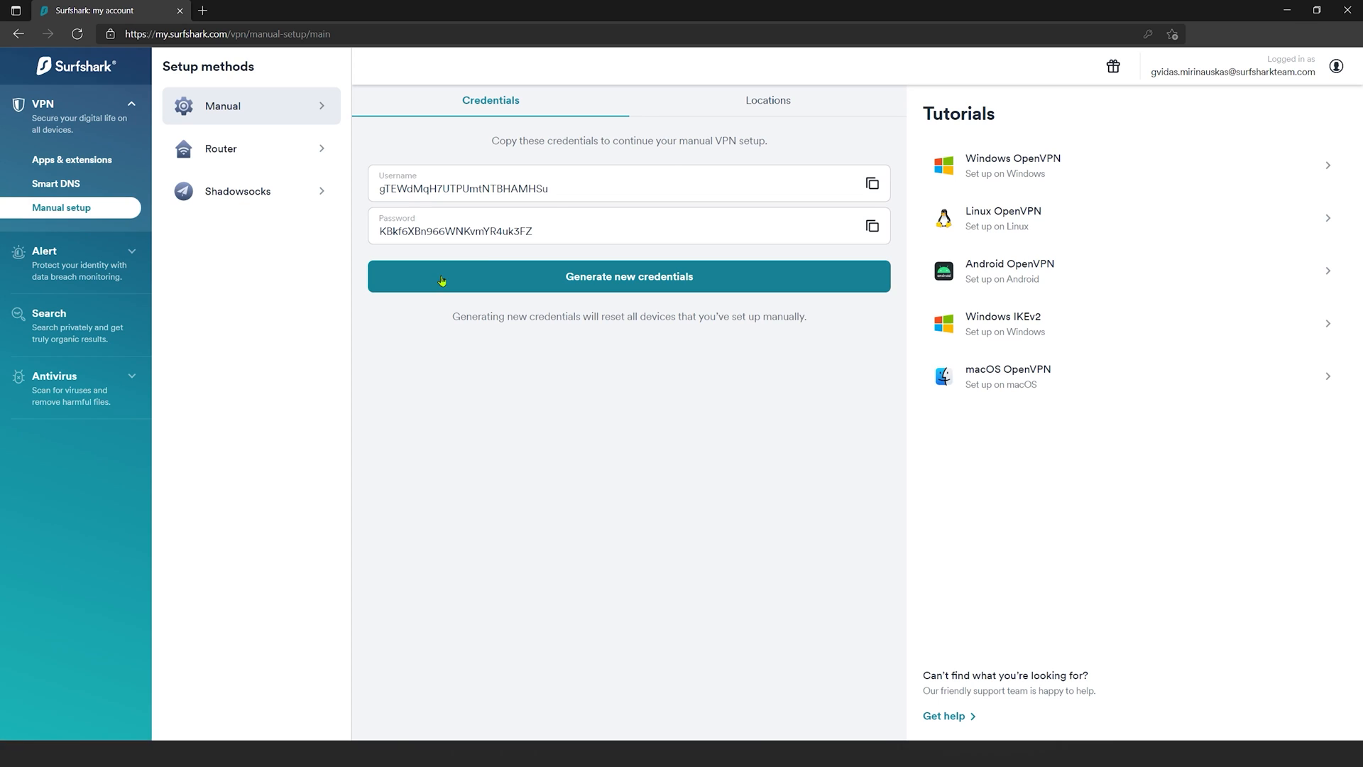
click(765, 99)
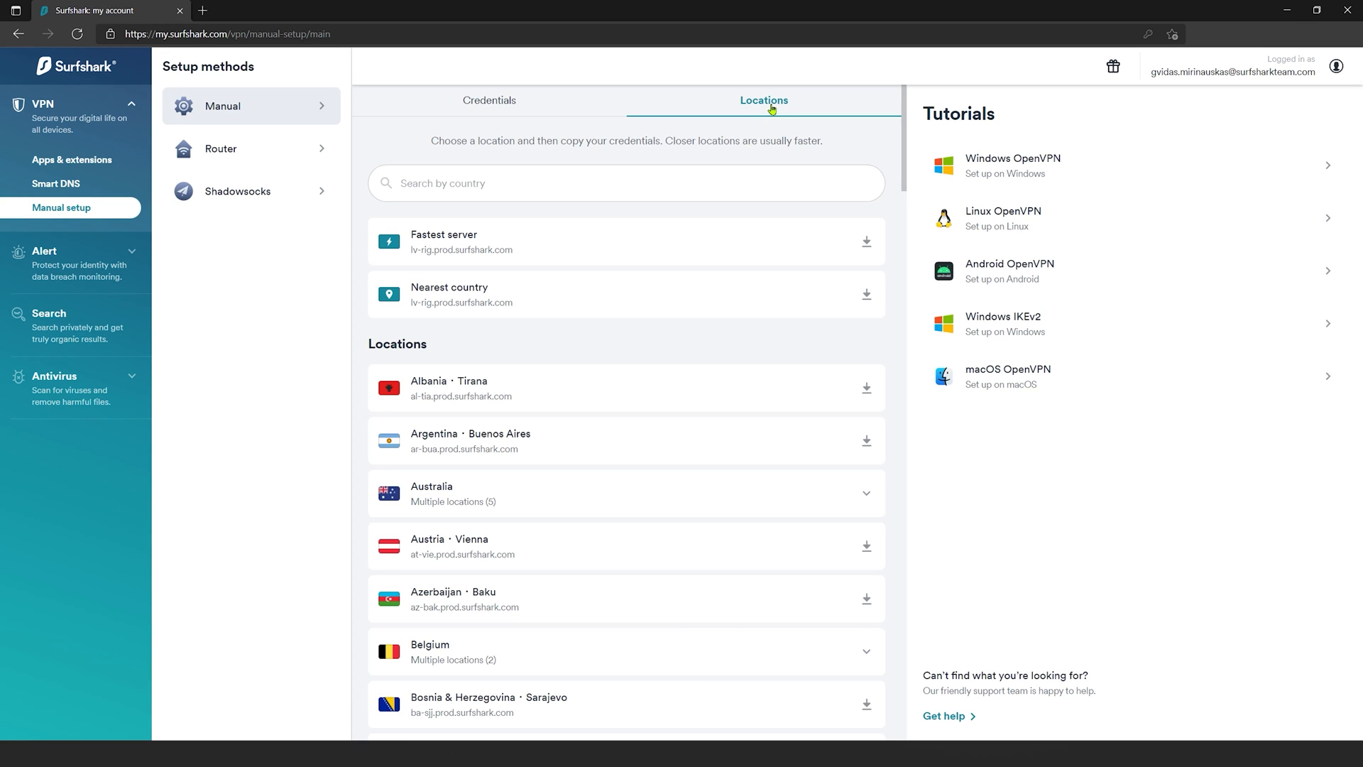
- Search the countries for 'Canada', clear it, then search 'new' to match New Zealand and United States
text(Cana)
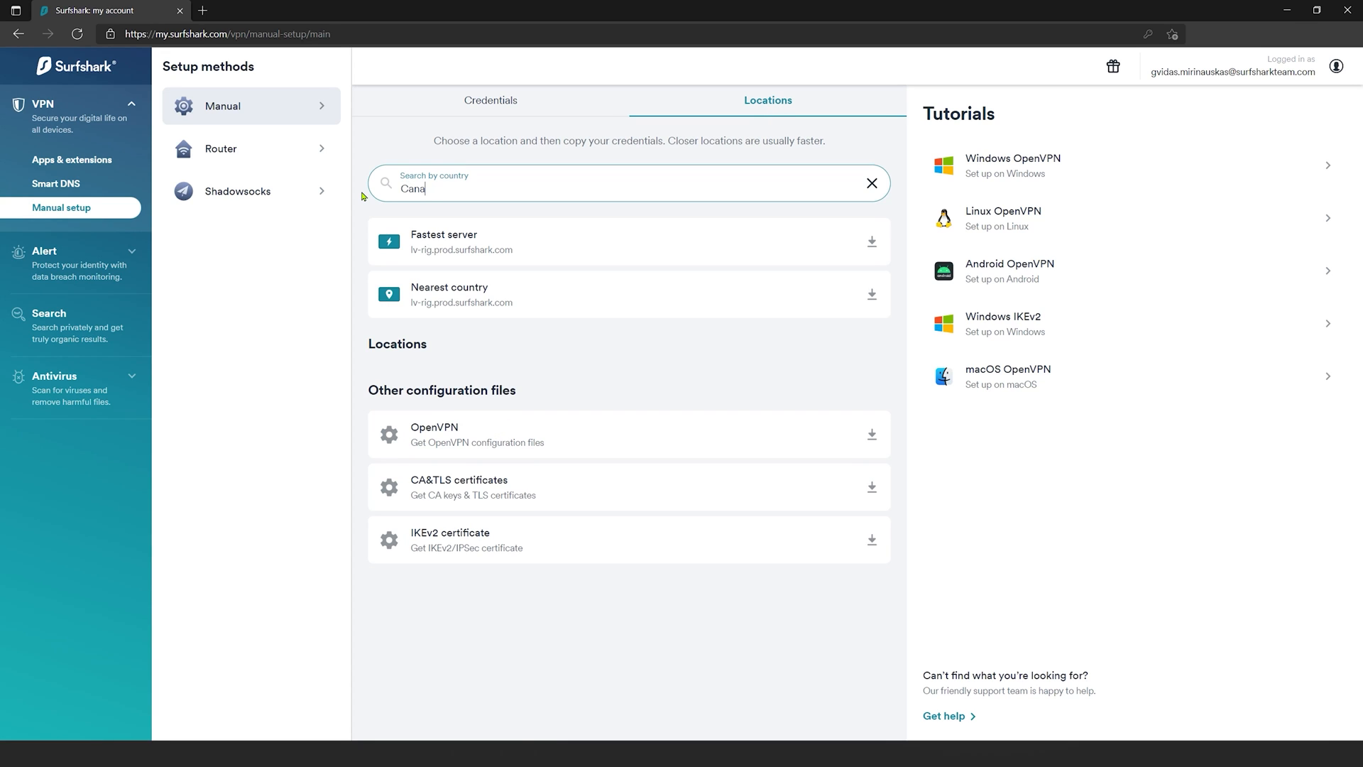
text(da)
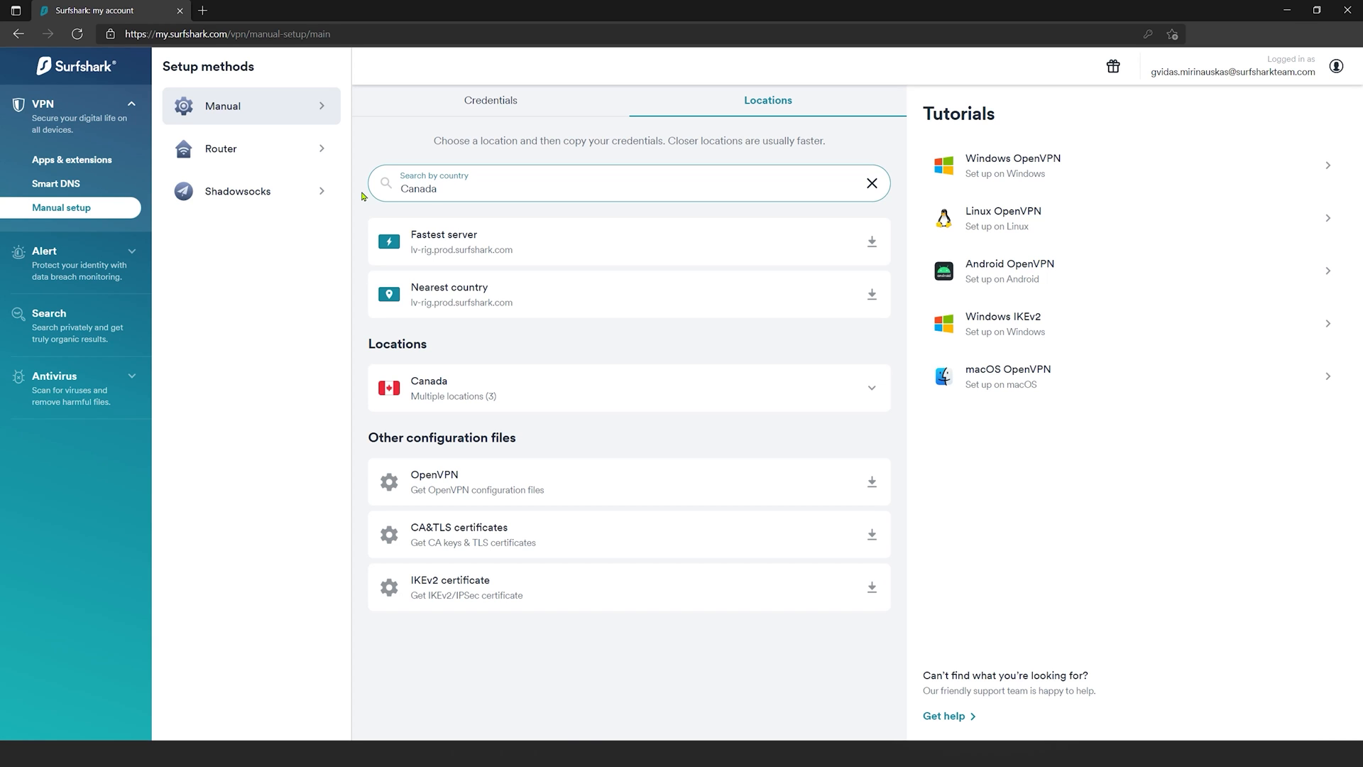
click(870, 183)
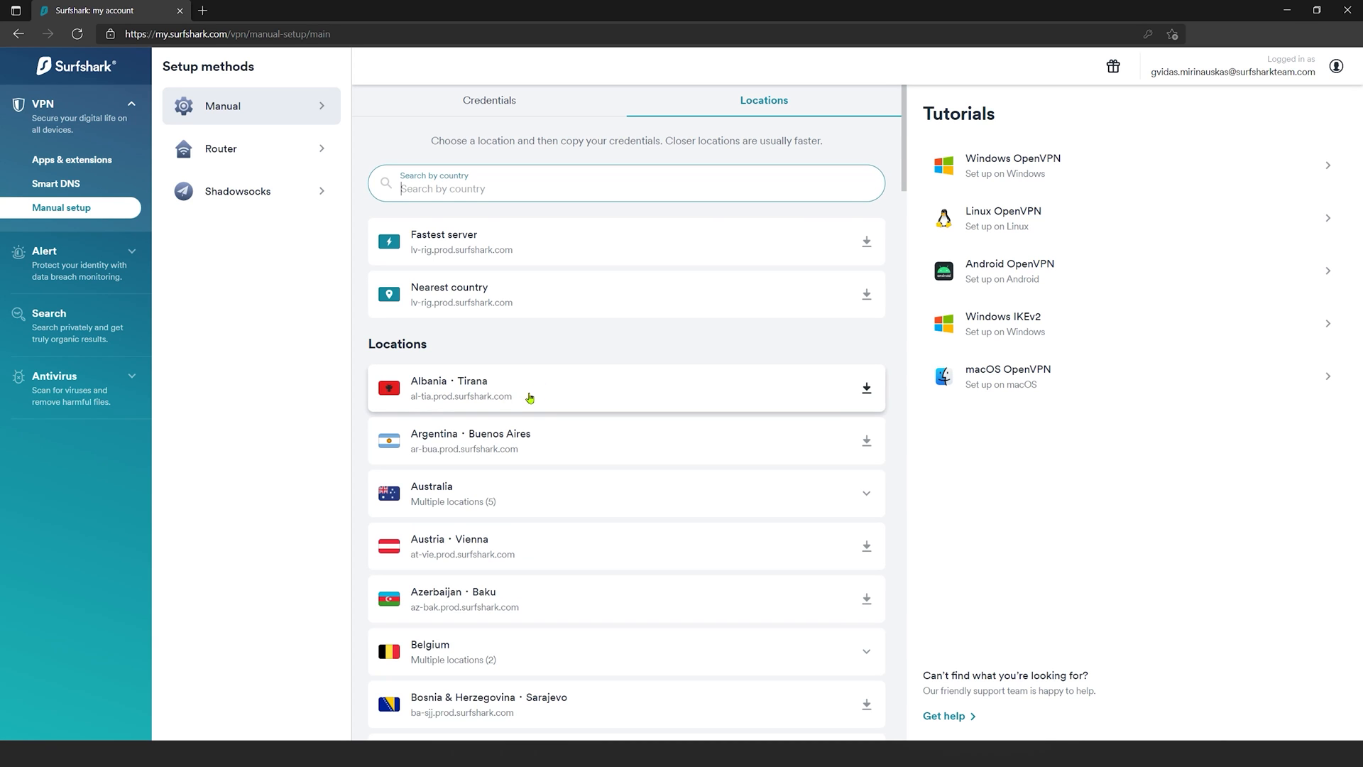
scroll(down, 3)
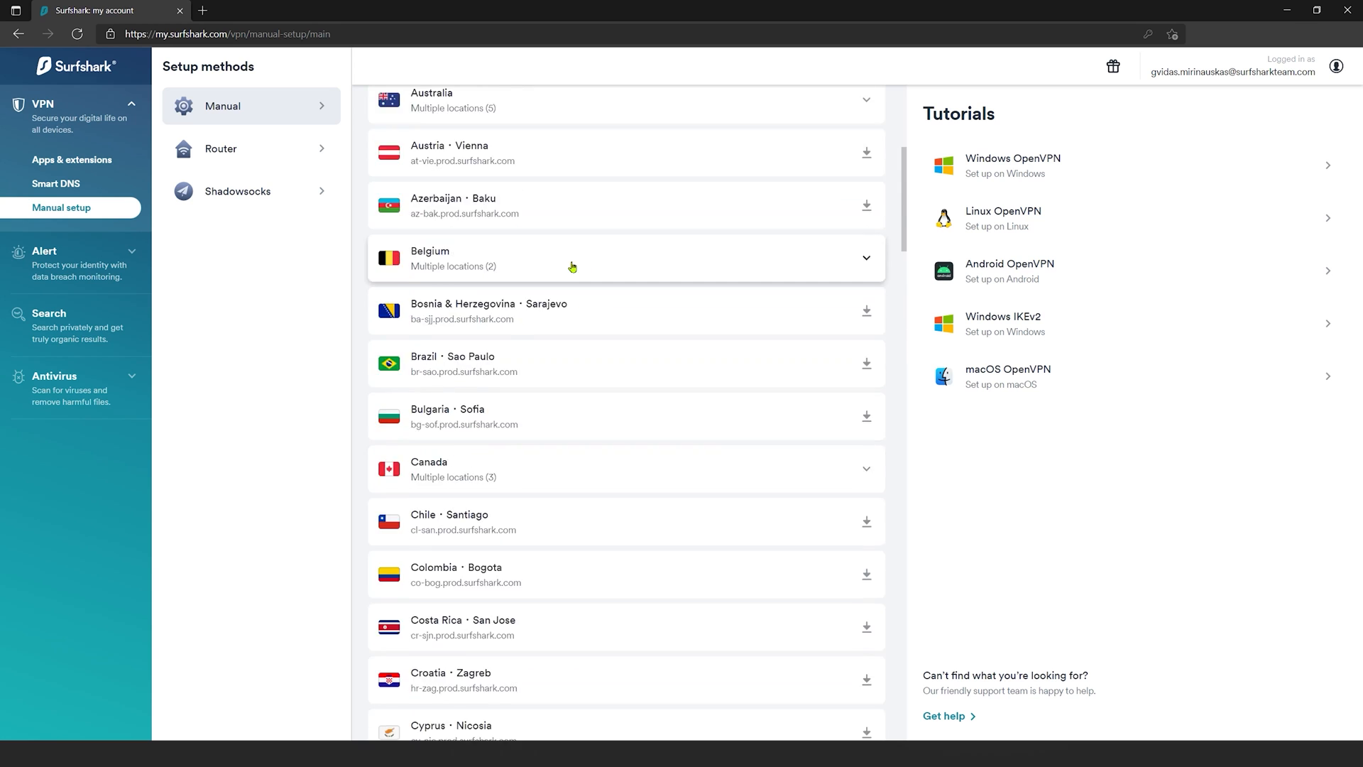
text(new)
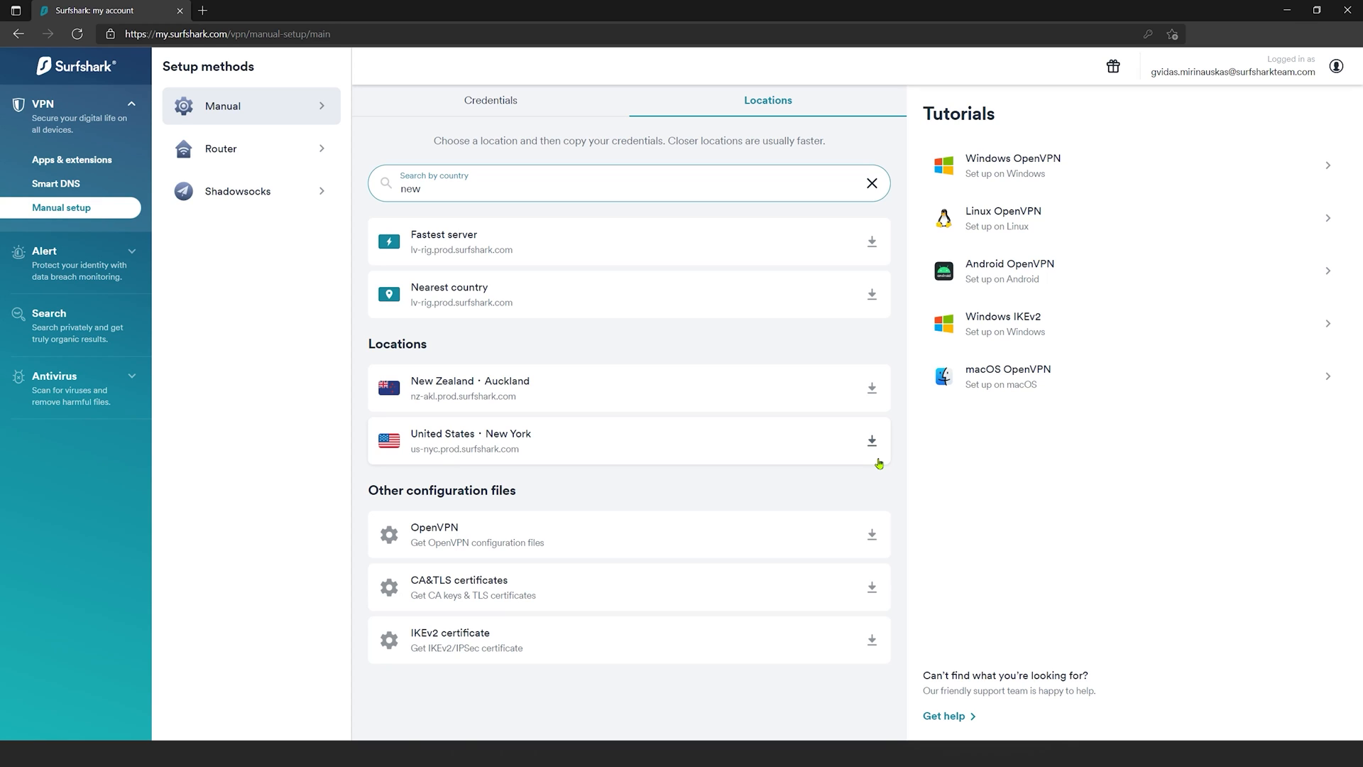
- Download the UDP .ovpn configuration for the United States – New York server
click(871, 440)
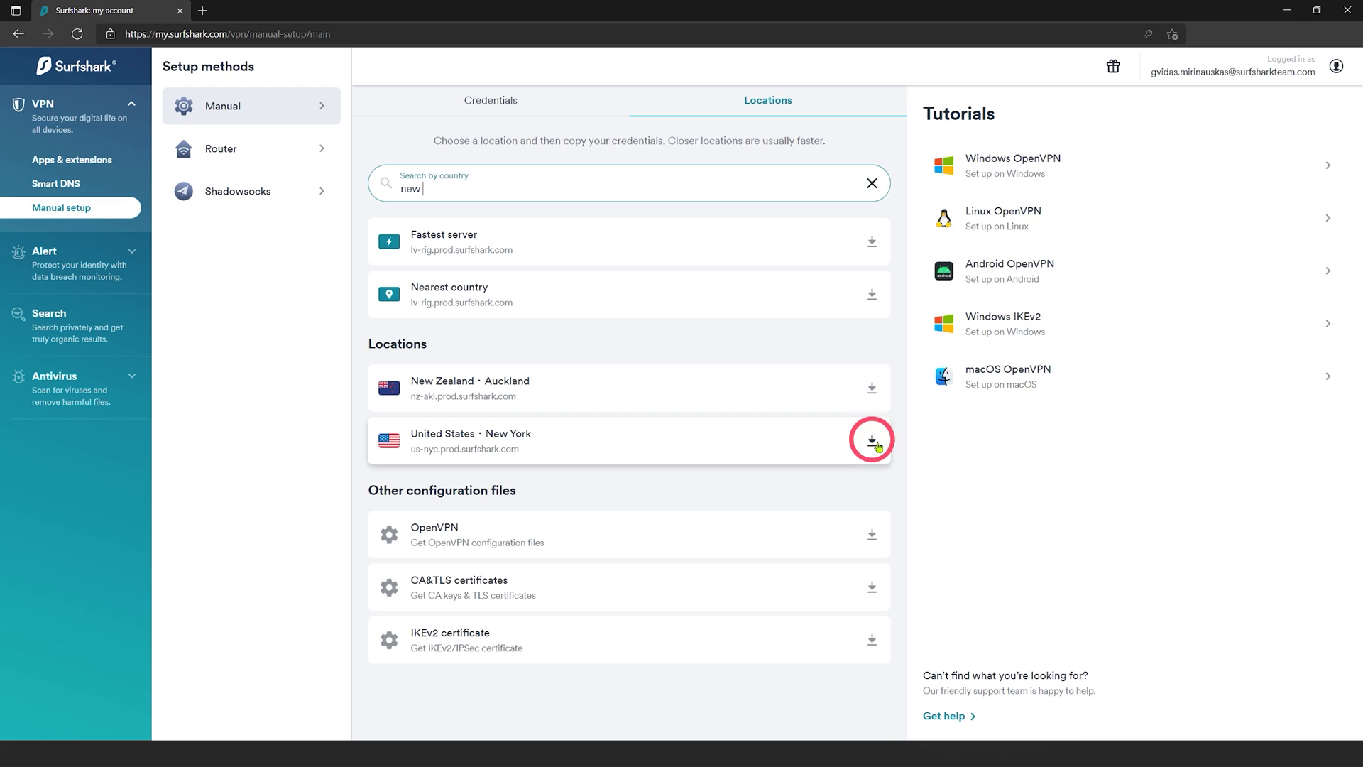
click(872, 439)
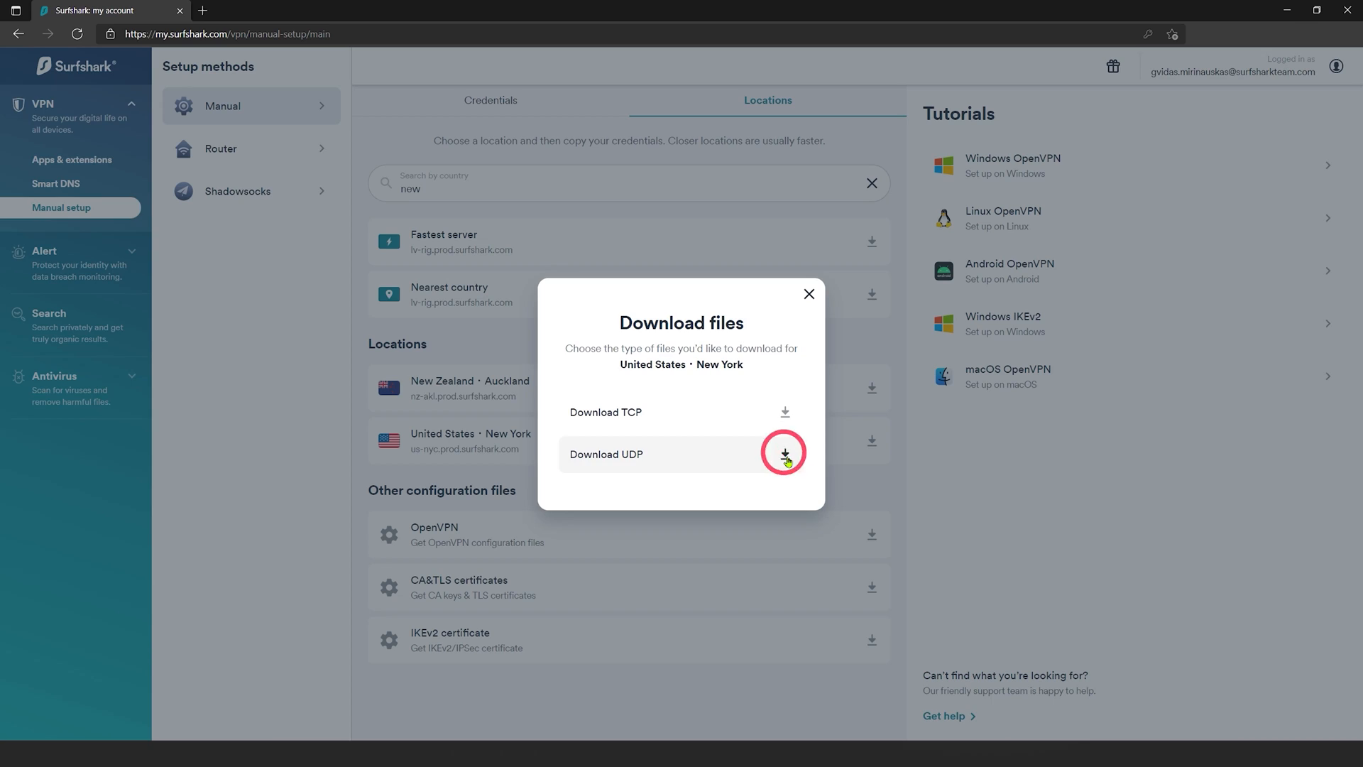
click(781, 454)
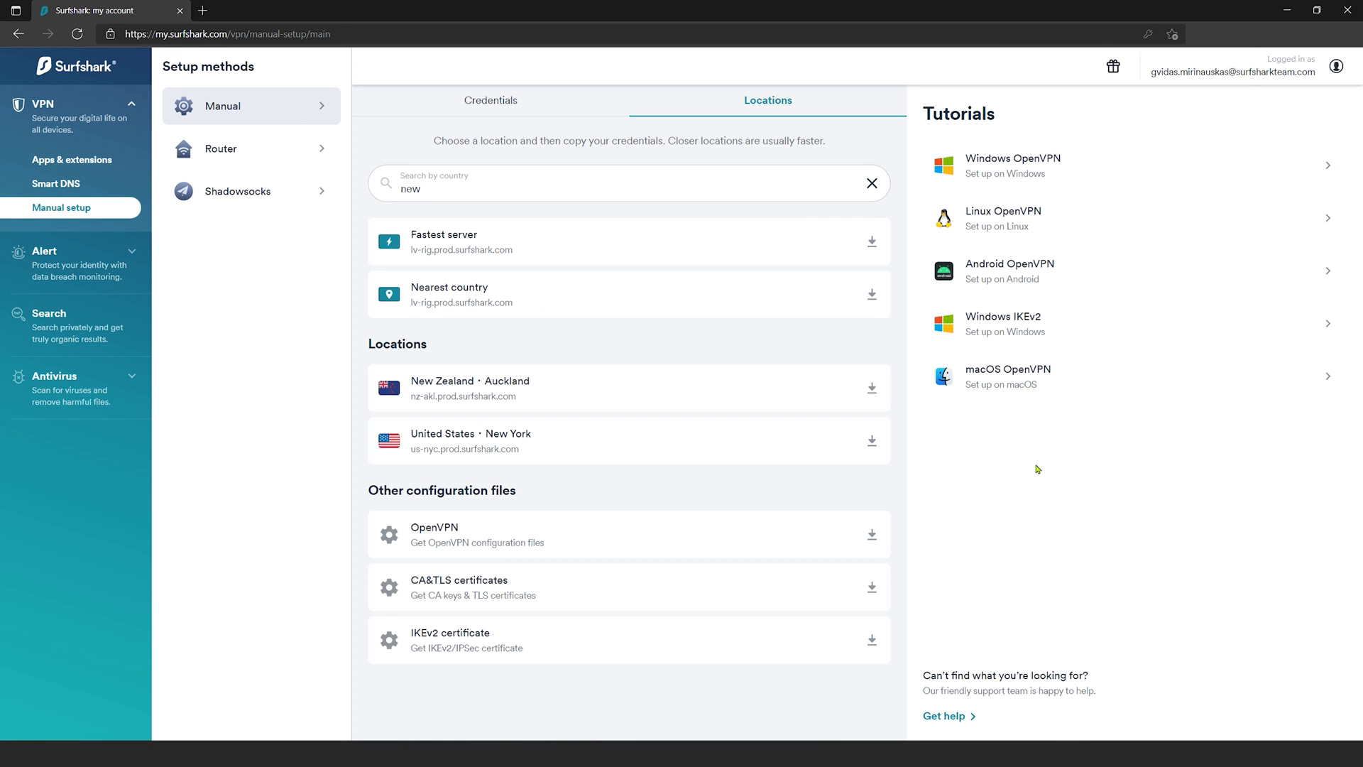
mouse_move(203, 10)
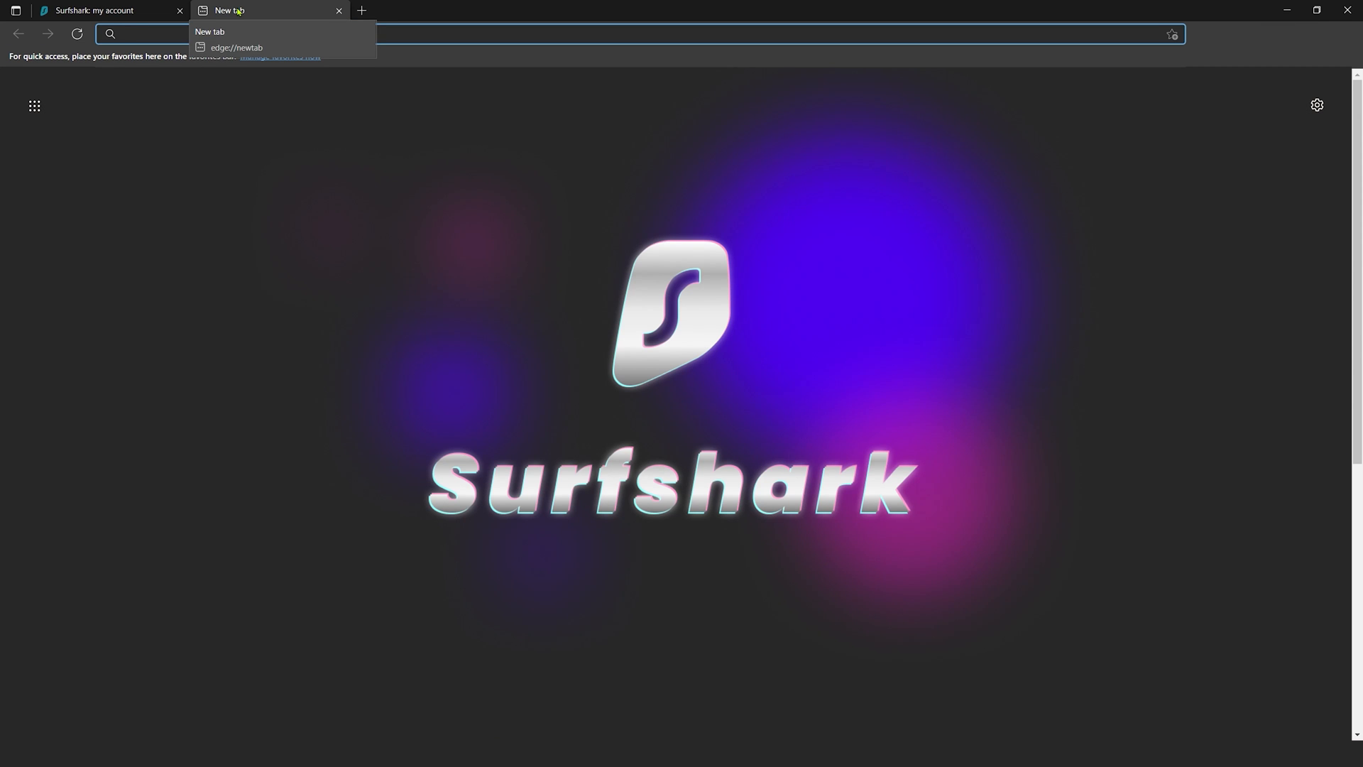
- Enter the router address 192.… in a new tab to reach the RT-AX95Q sign-in page
click(609, 33)
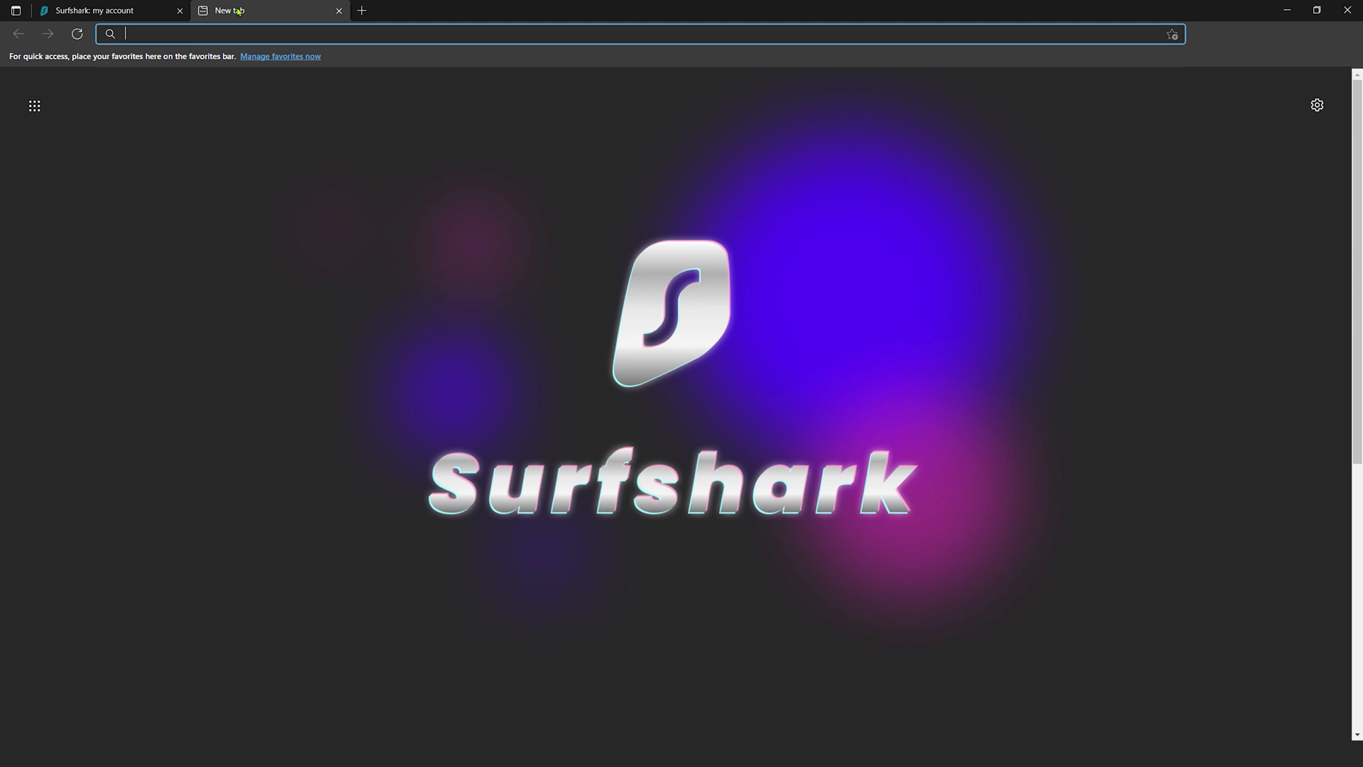
text(192.)
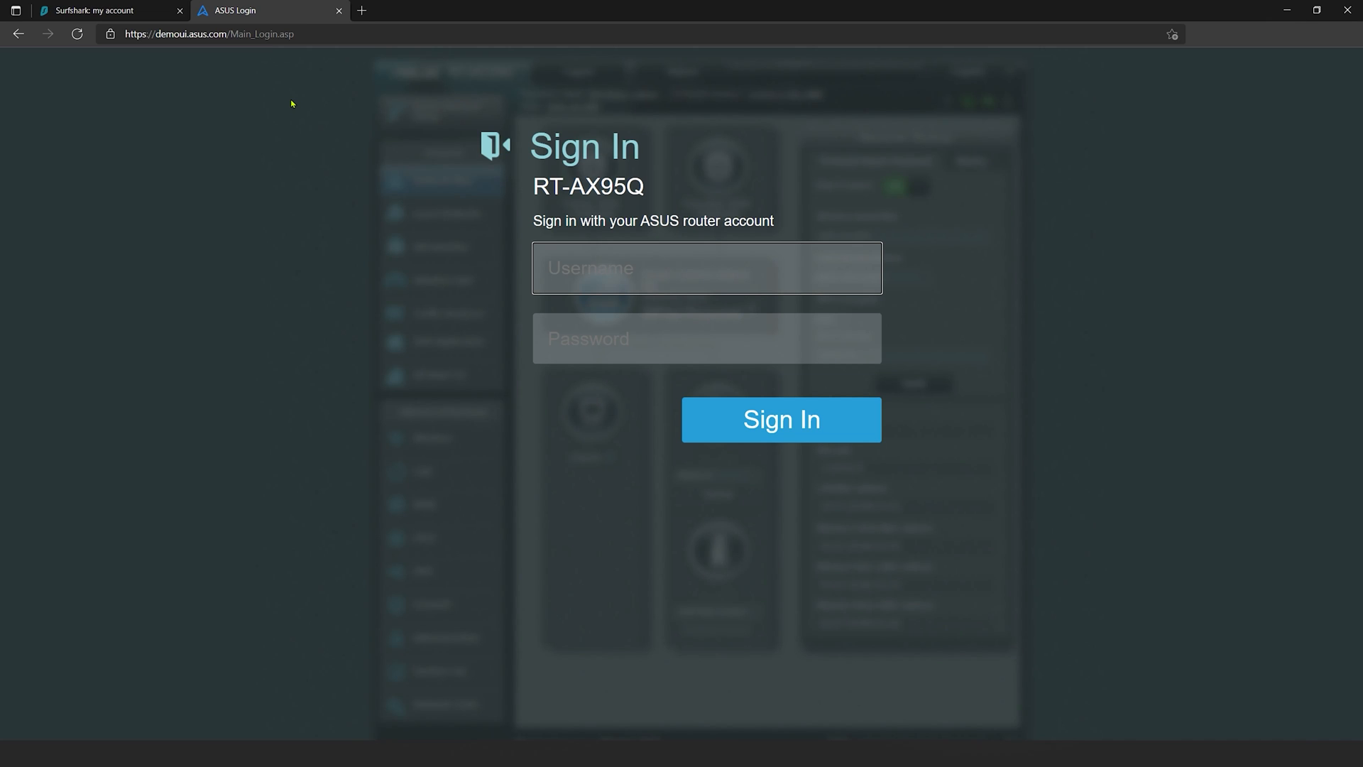
- Sign in to the router as admin and land on the Network Map dashboard
click(706, 268)
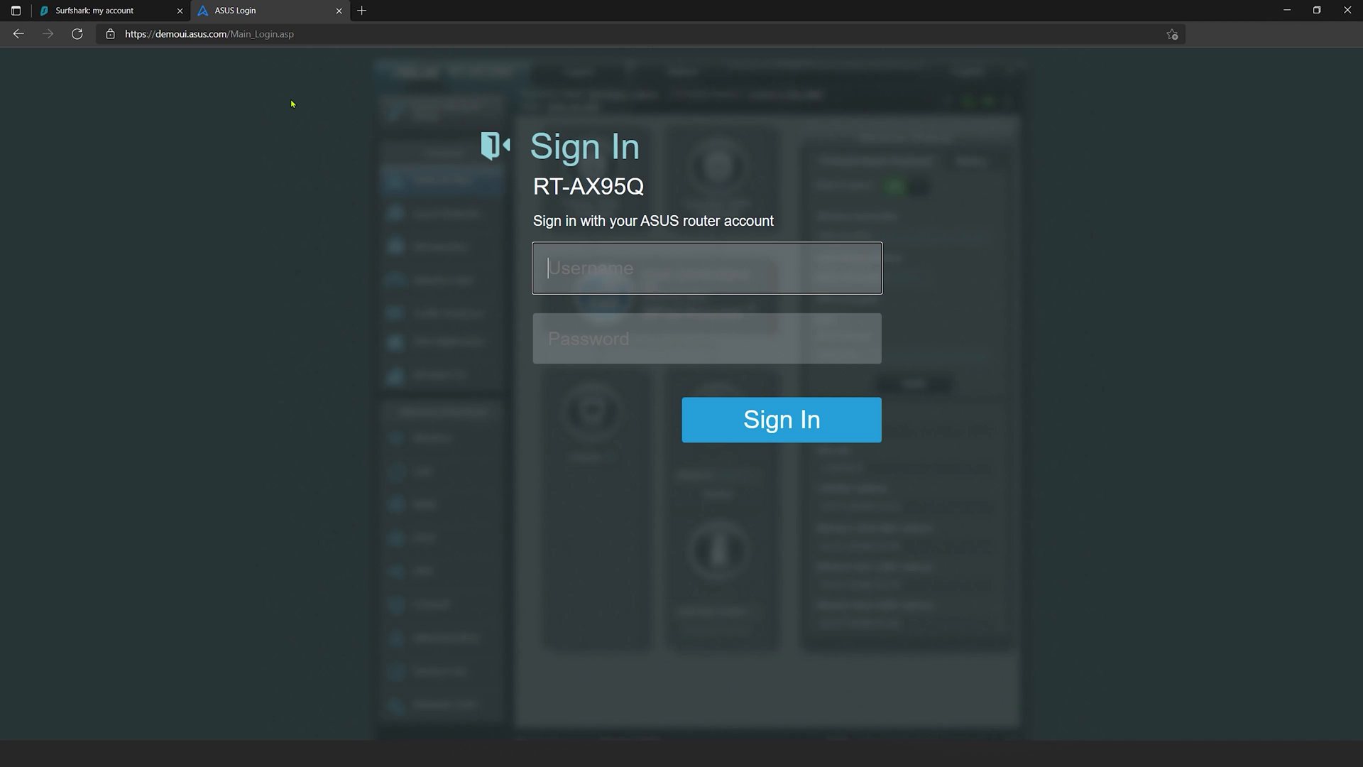
text(admin)
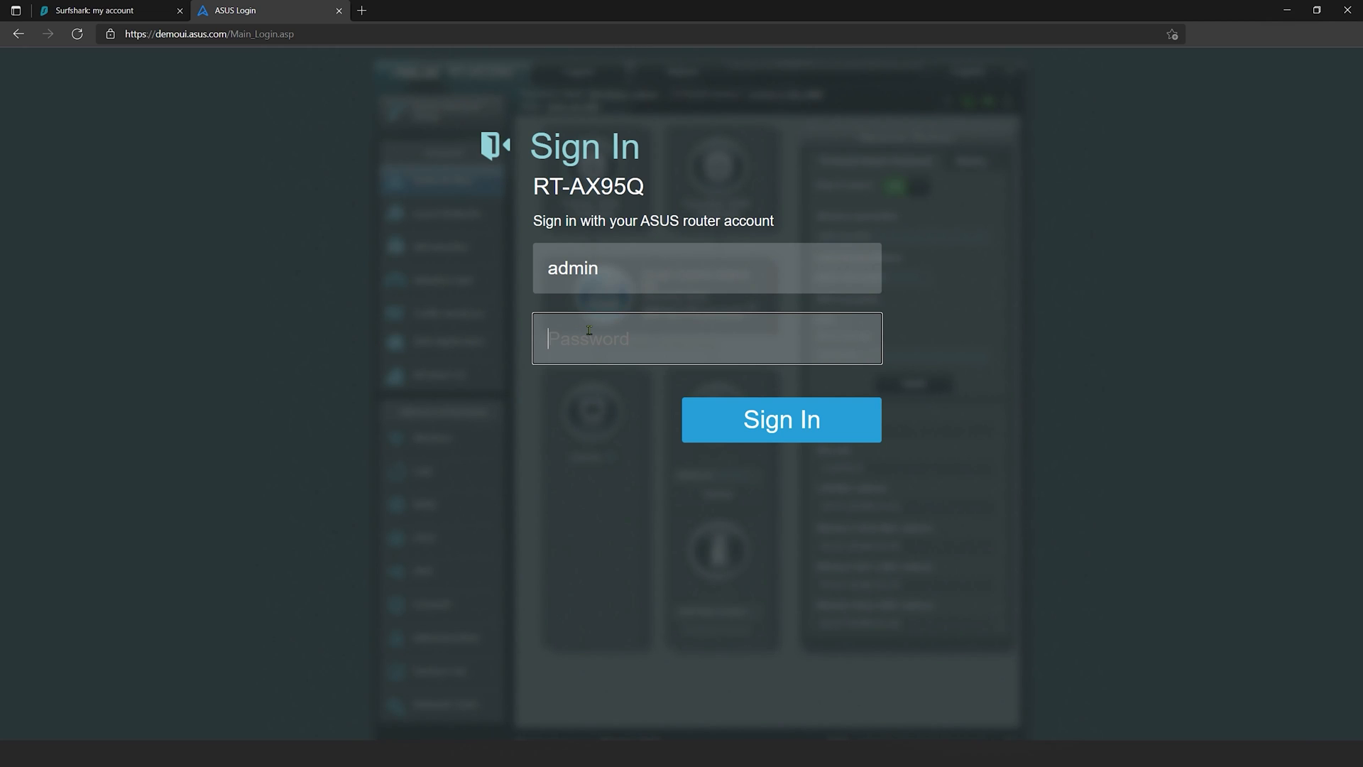
click(779, 419)
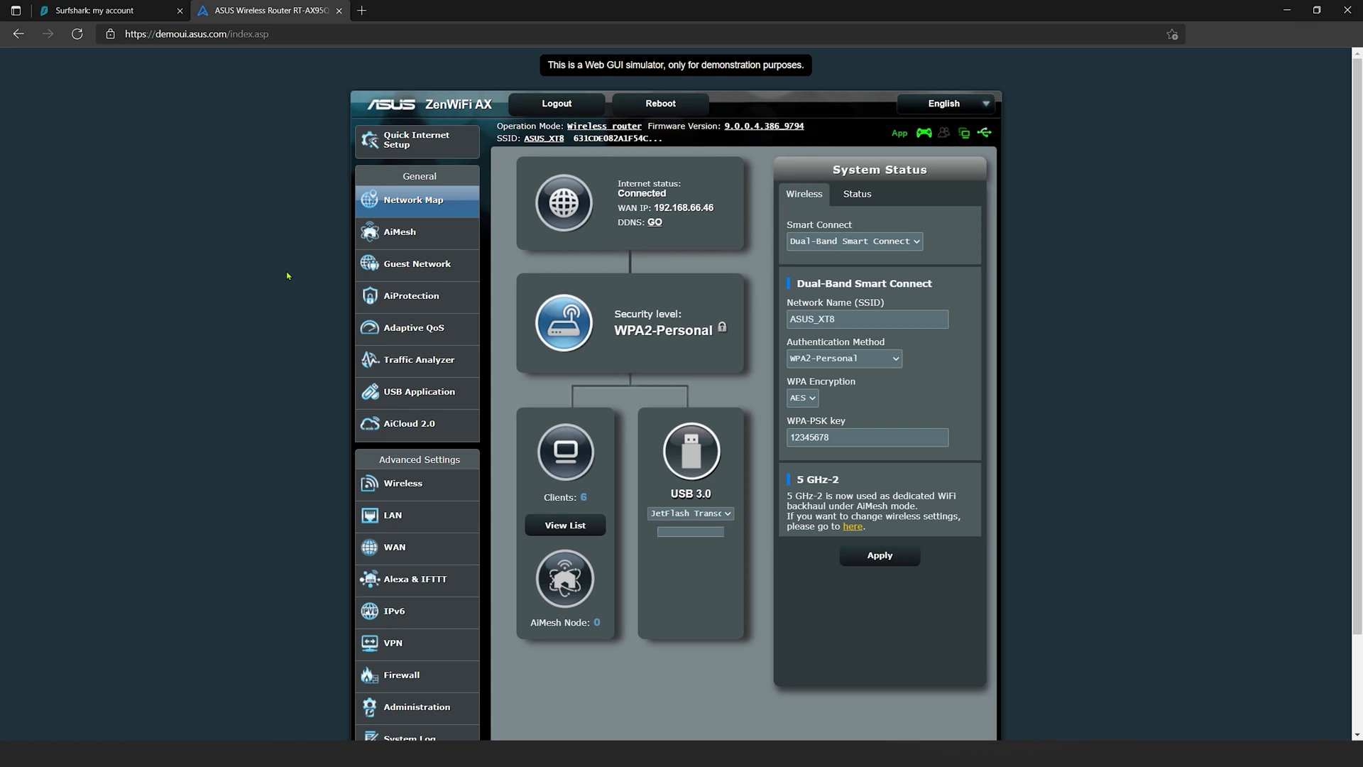
- Go to Advanced Settings > VPN > VPN Client and start adding a new profile
click(393, 641)
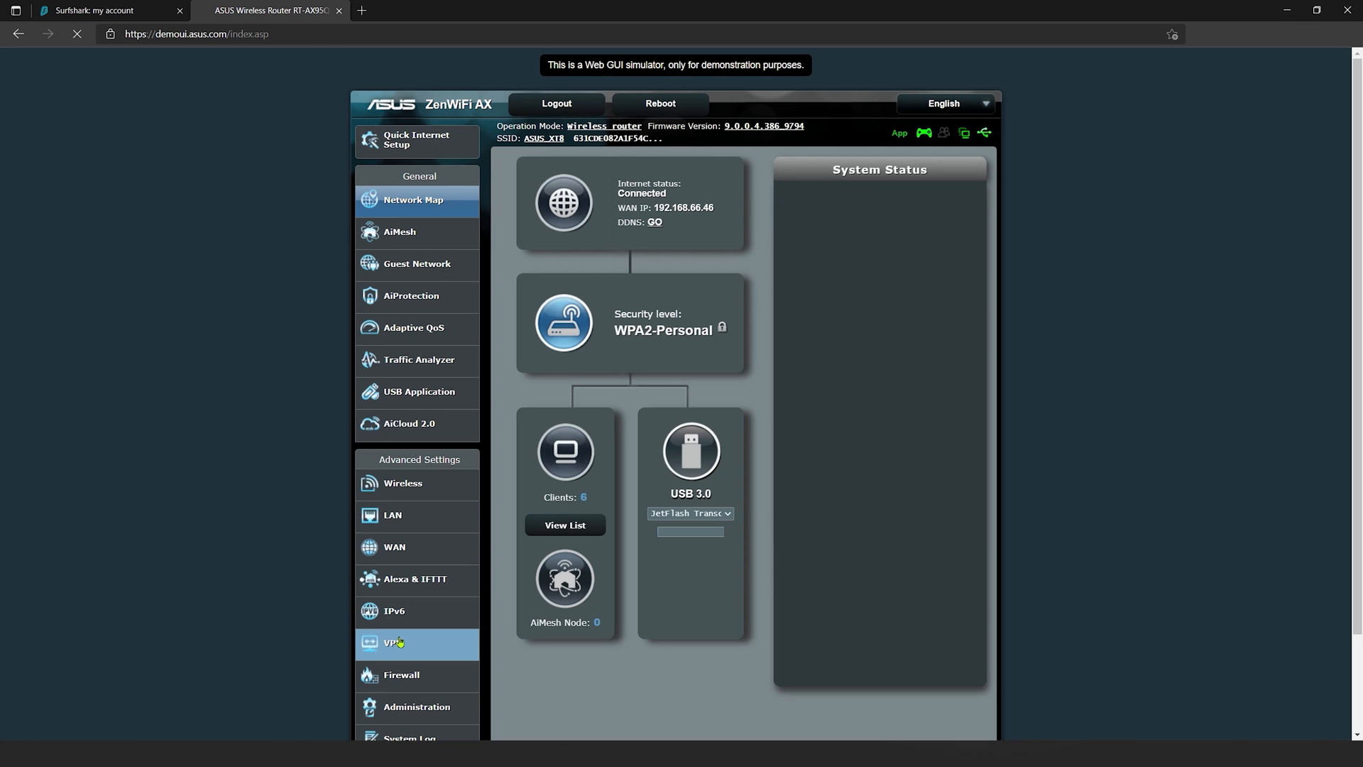
click(393, 642)
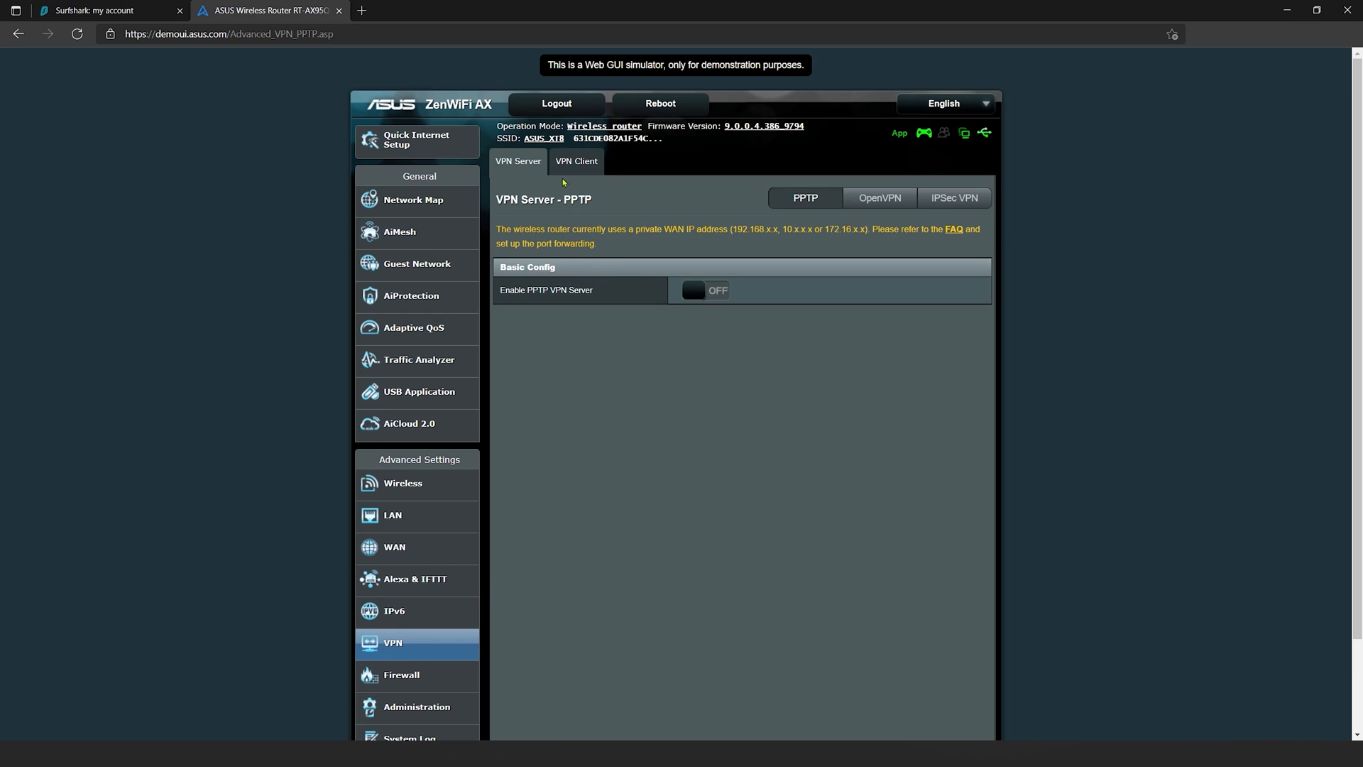
click(575, 160)
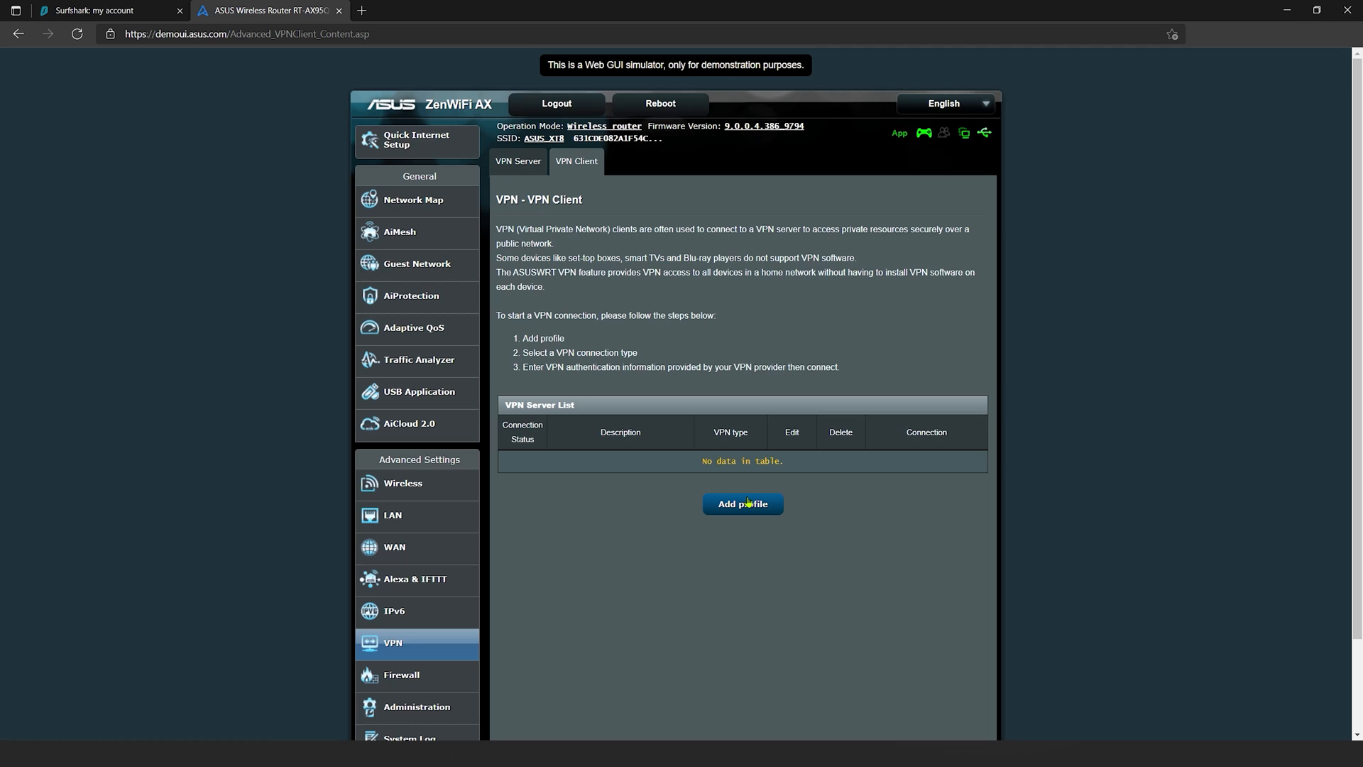
click(741, 504)
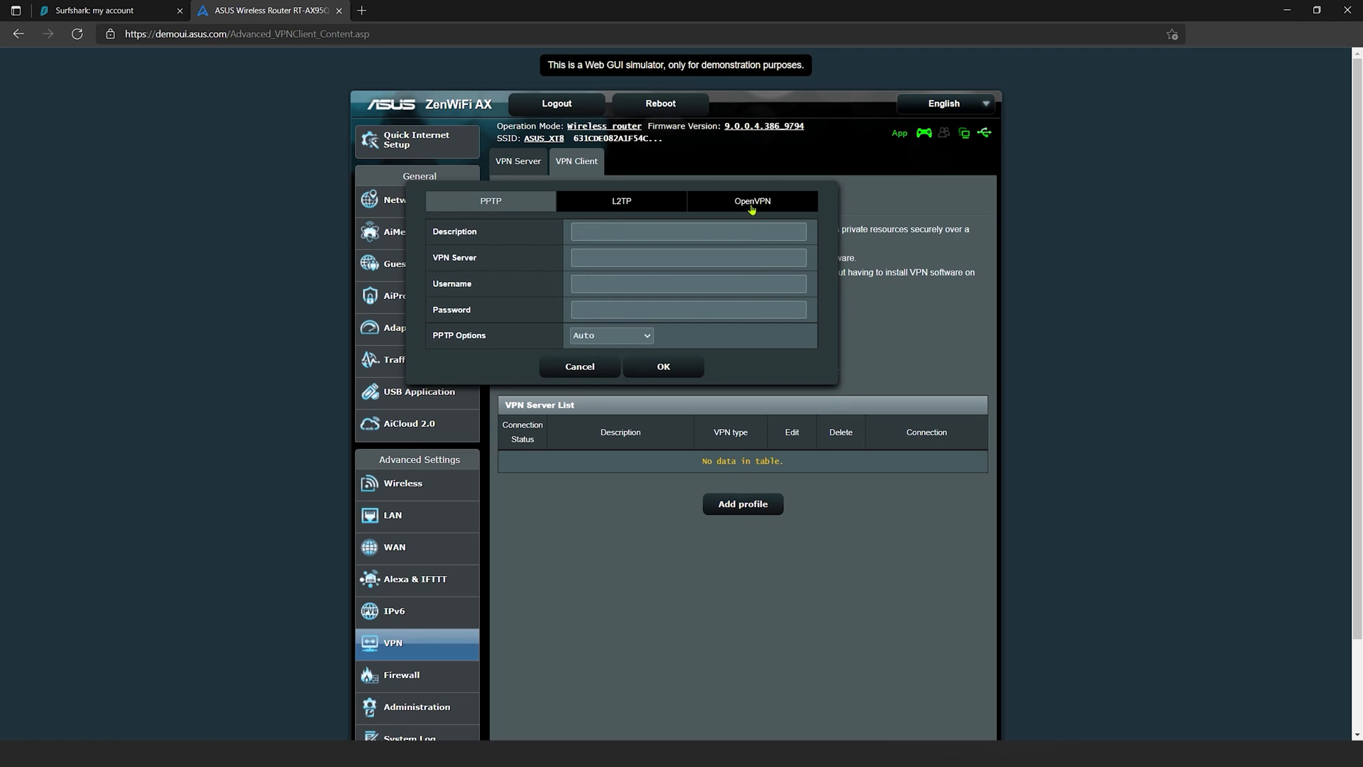
- Choose OpenVPN as the profile type with description US-NYC, then return to Surfshark
click(750, 200)
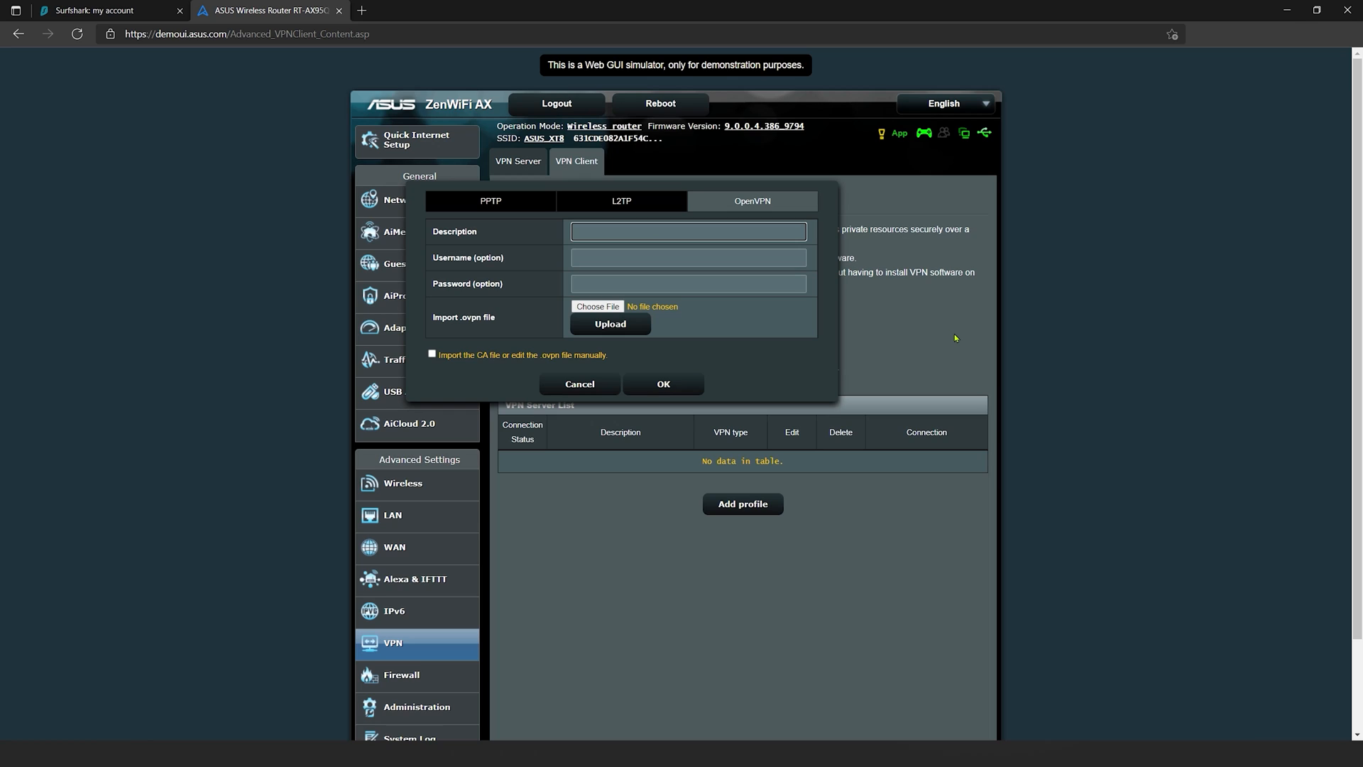
text(US-NYC)
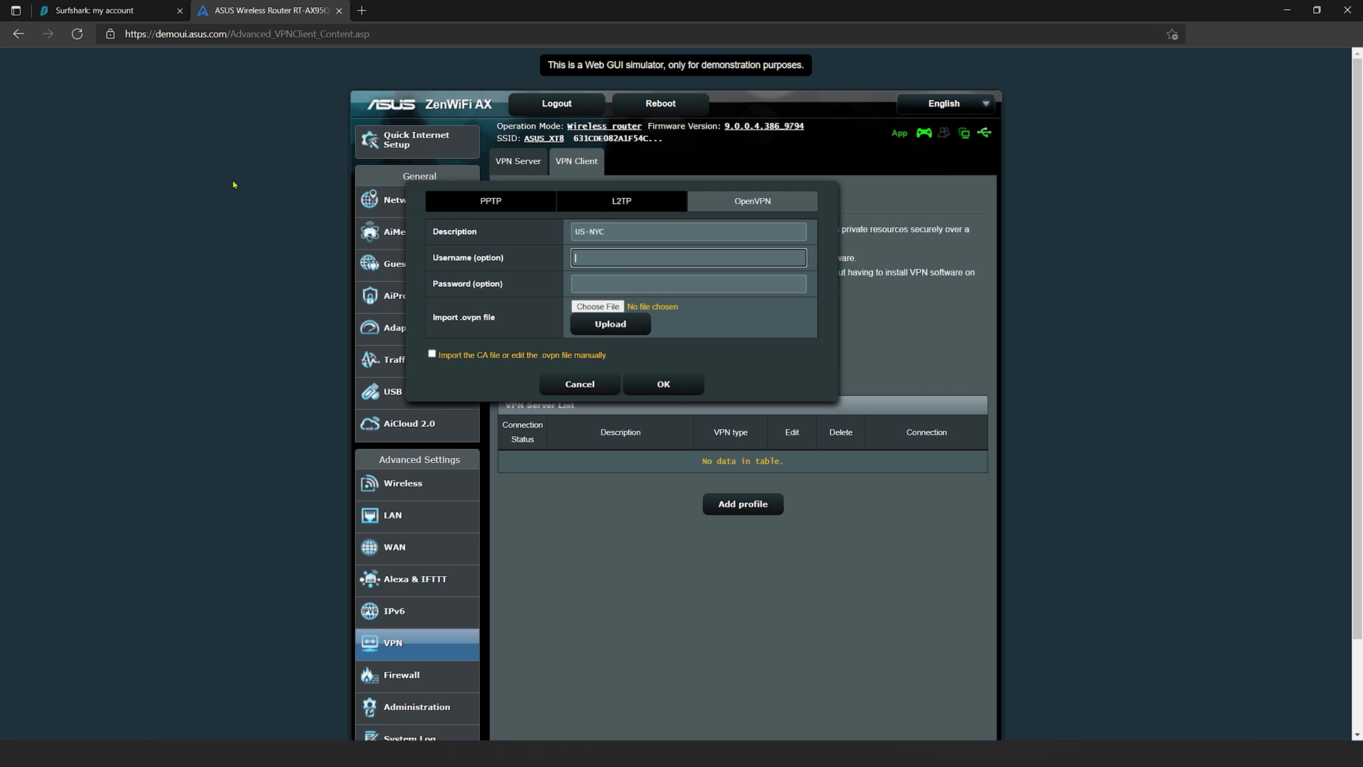
click(104, 10)
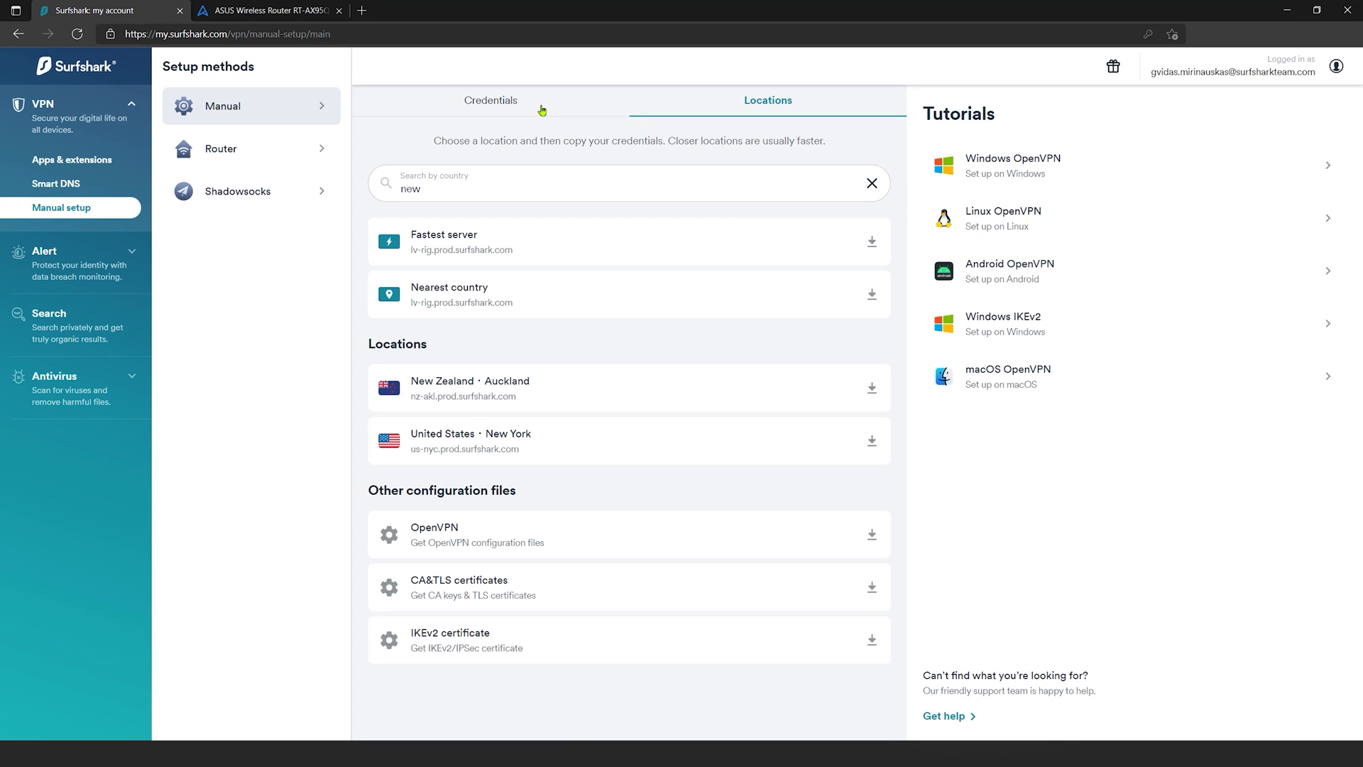
- Copy the Surfshark service username and password into the US-NYC profile fields
click(490, 99)
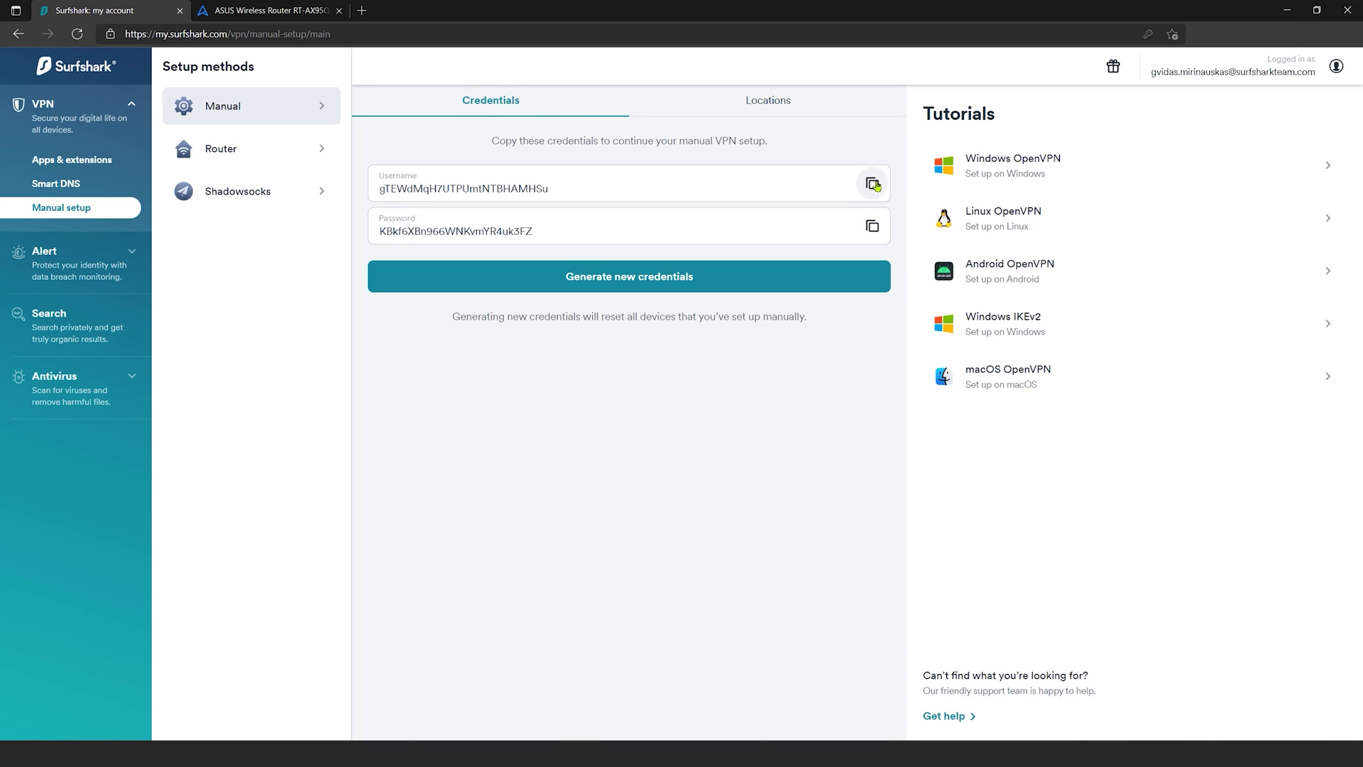
click(266, 10)
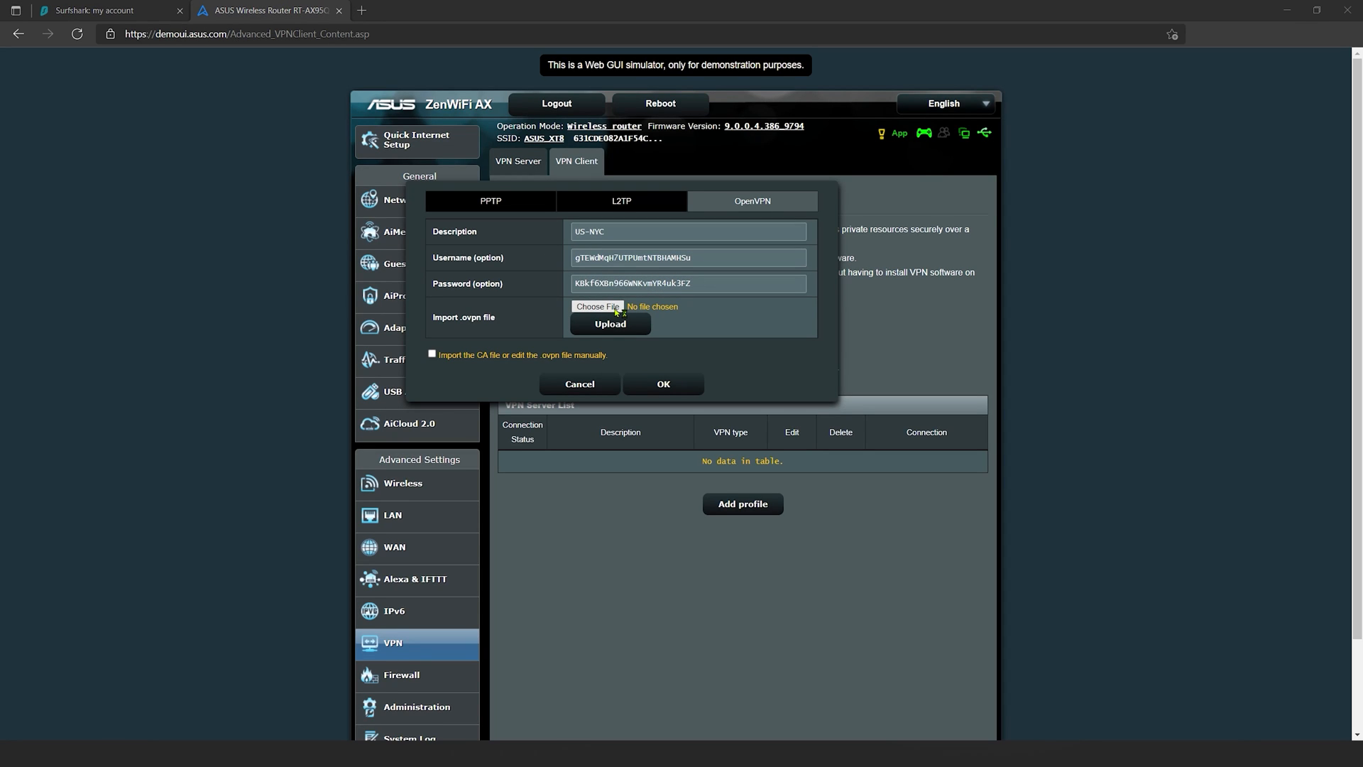
- Import the downloaded us-nyc UDP .ovpn file and save US-NYC to the VPN server list
click(596, 306)
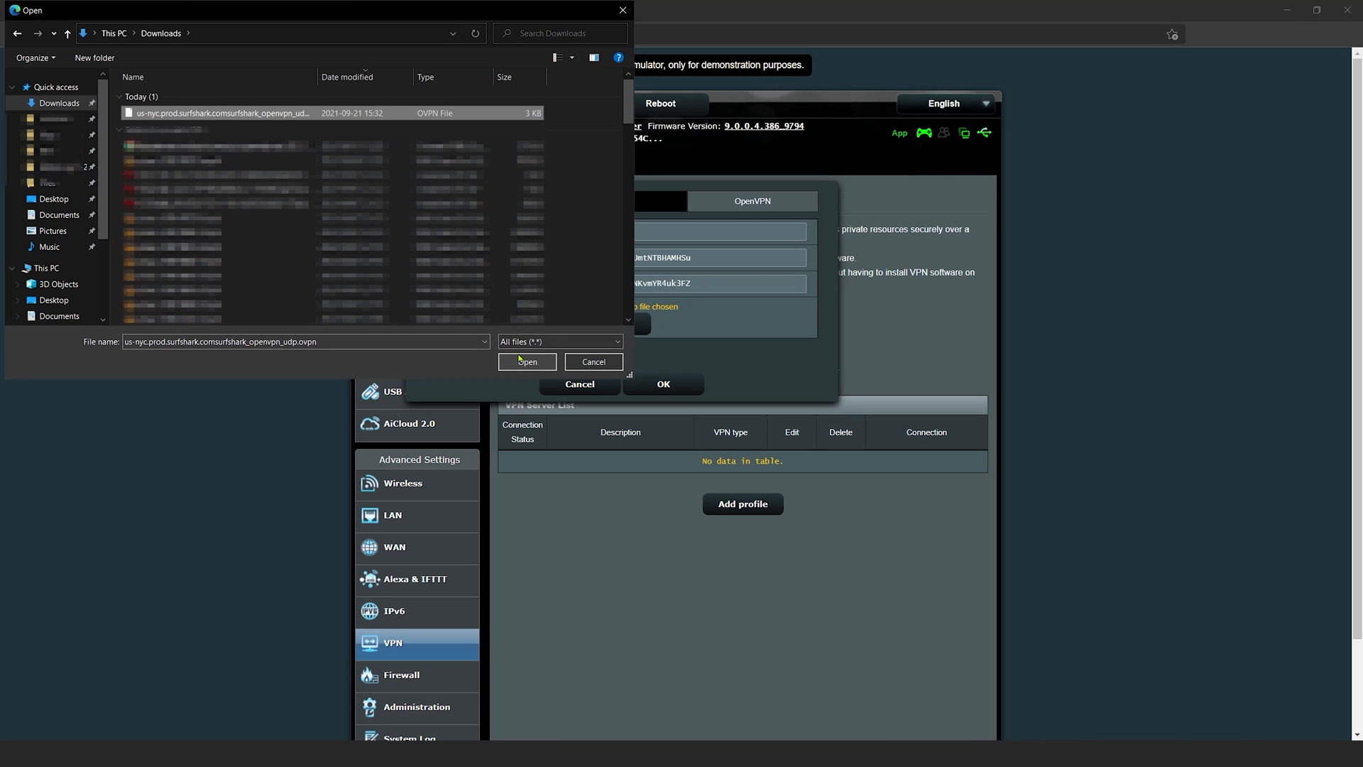
click(526, 362)
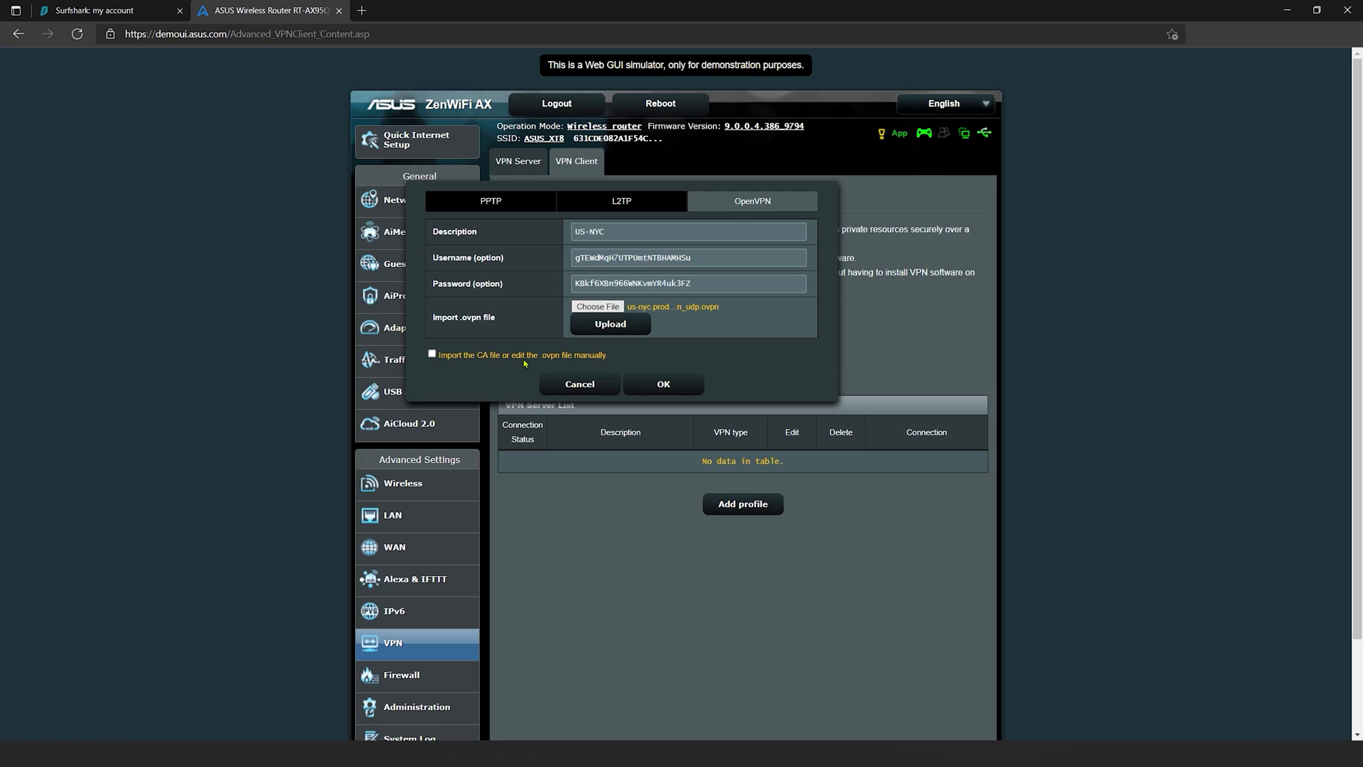
click(663, 383)
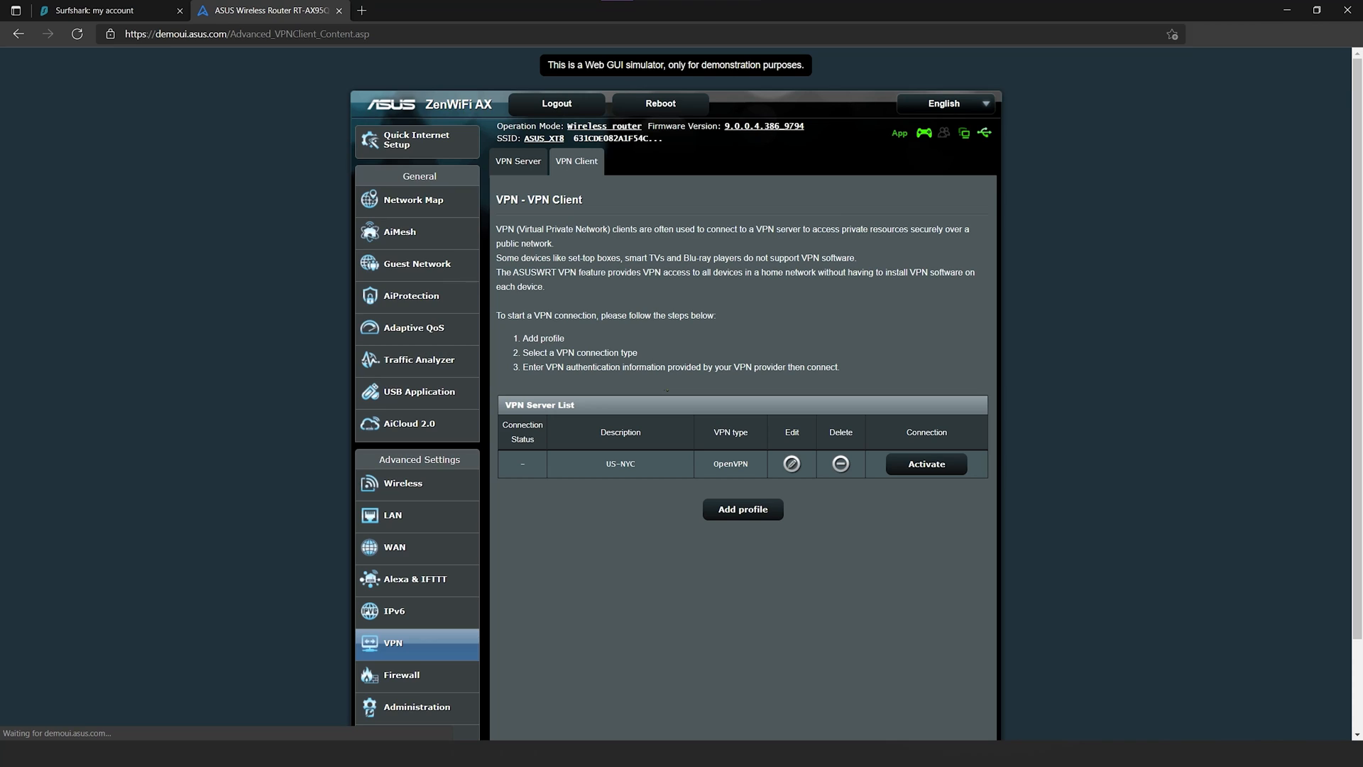
- Activate US-NYC so Surfshark's IP checker reports a protected New York connection
click(926, 463)
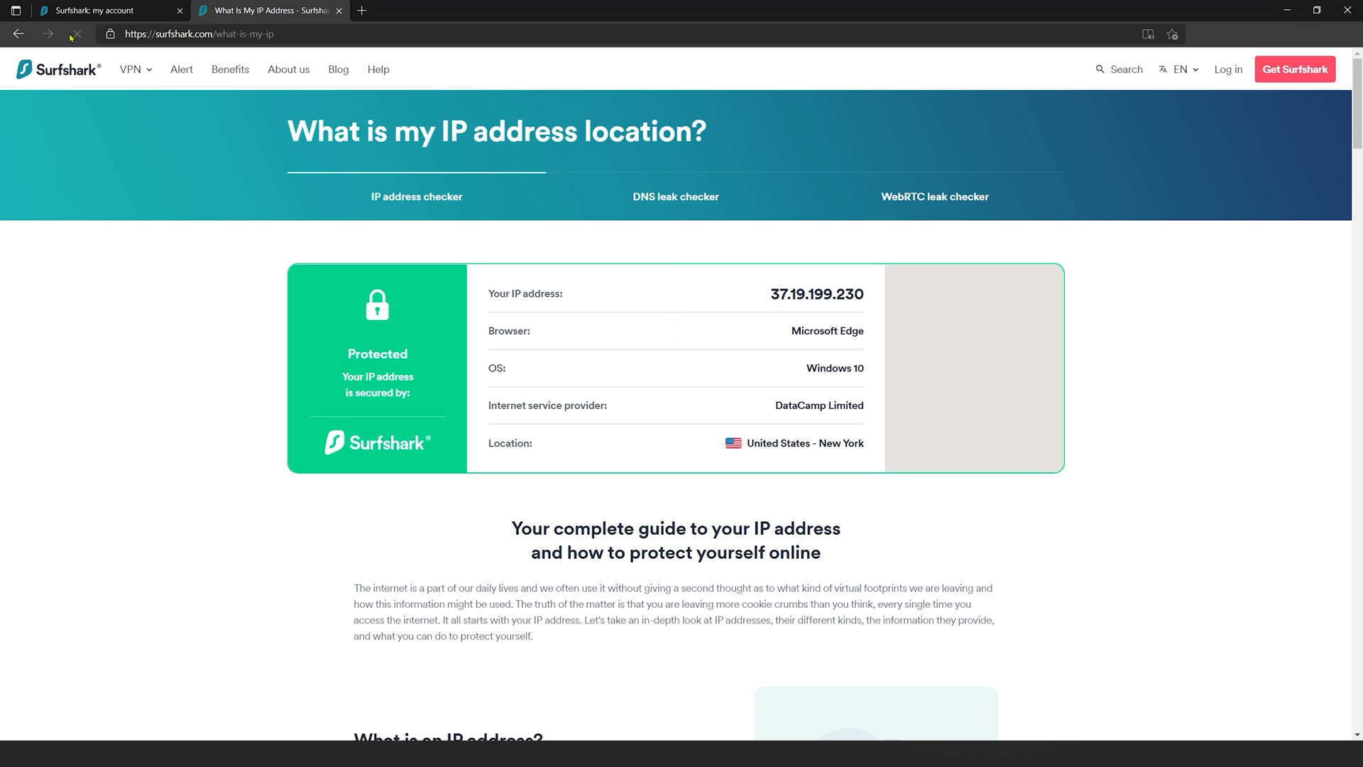
- Refresh Surfshark's IP checker to confirm a protected connection in United States – New York
click(77, 34)
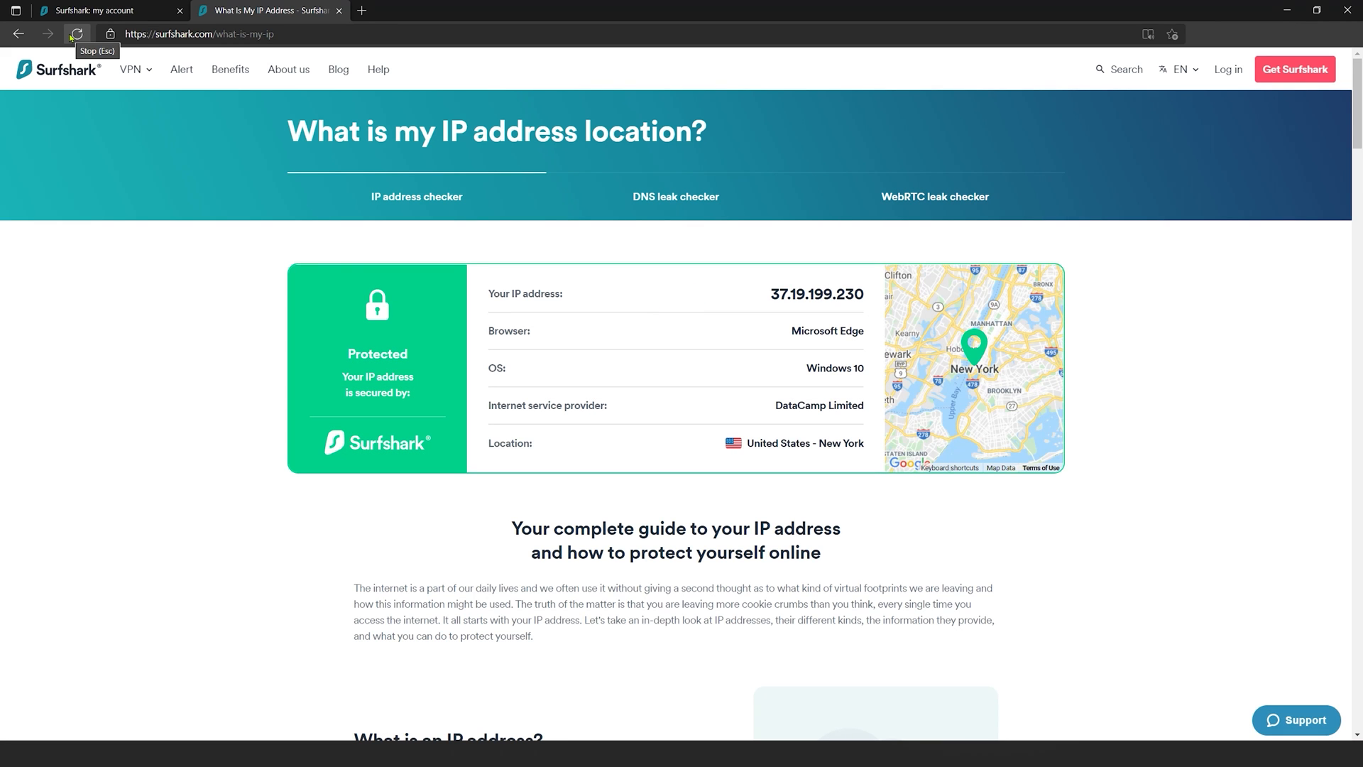